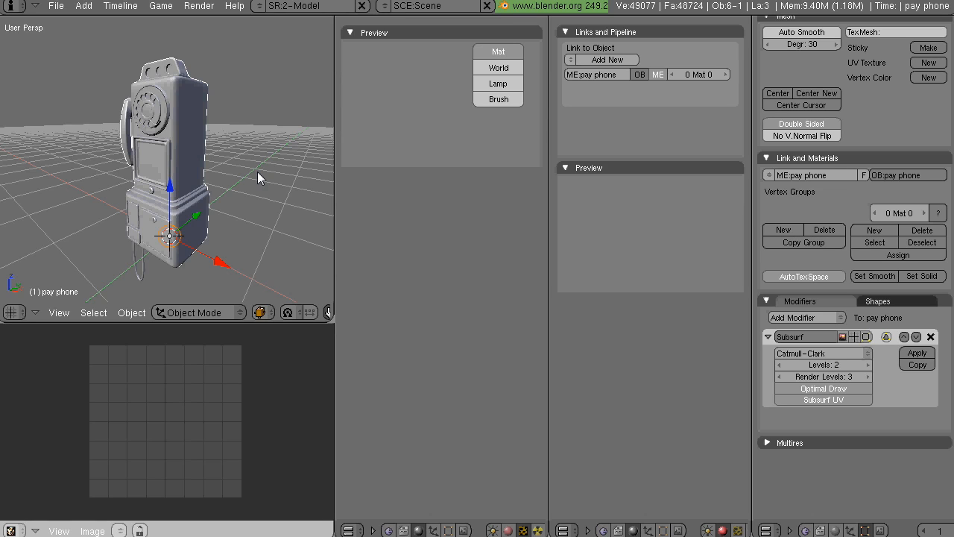
mouse_move(584, 200)
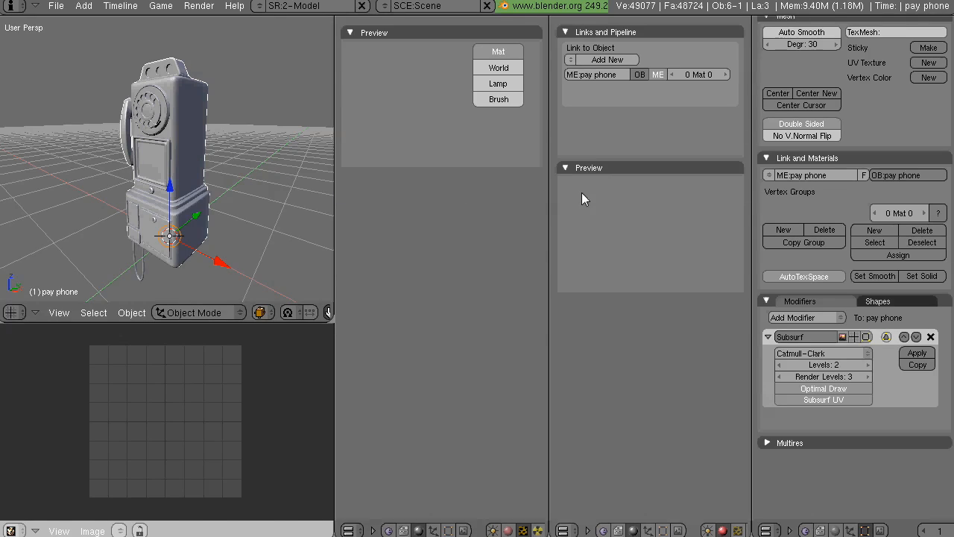
mouse_move(289, 217)
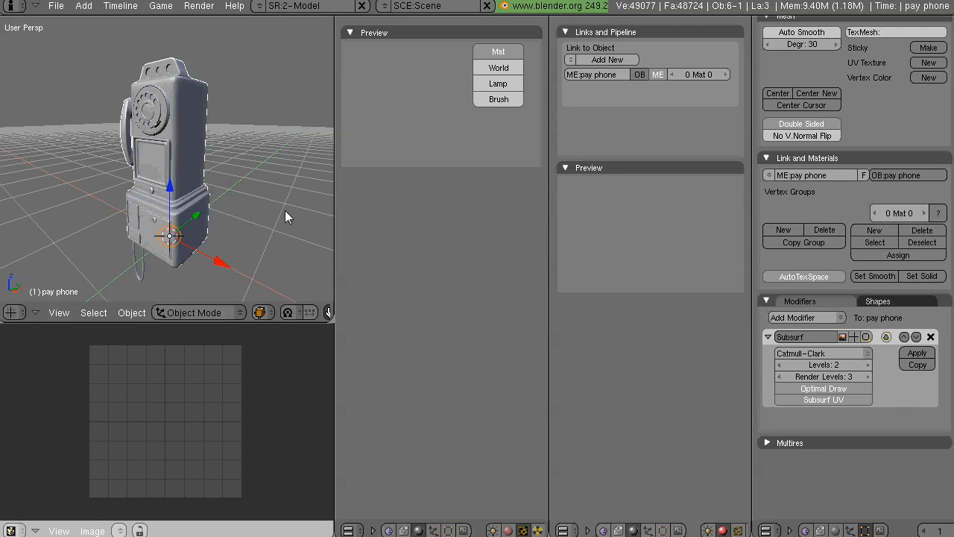
Add a new material to the pay phone's first slot and rename it Base
left_click_drag(287, 216, 230, 176)
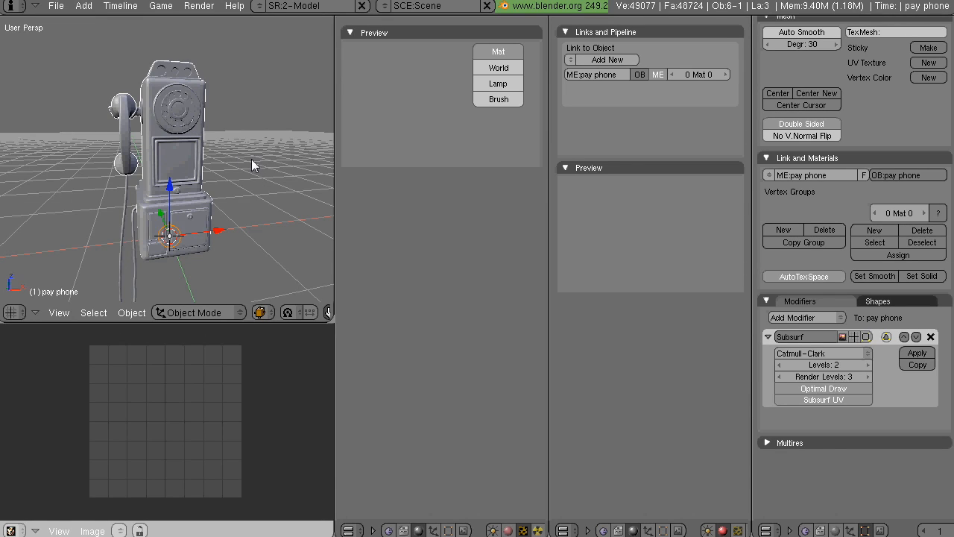
key("Tab")
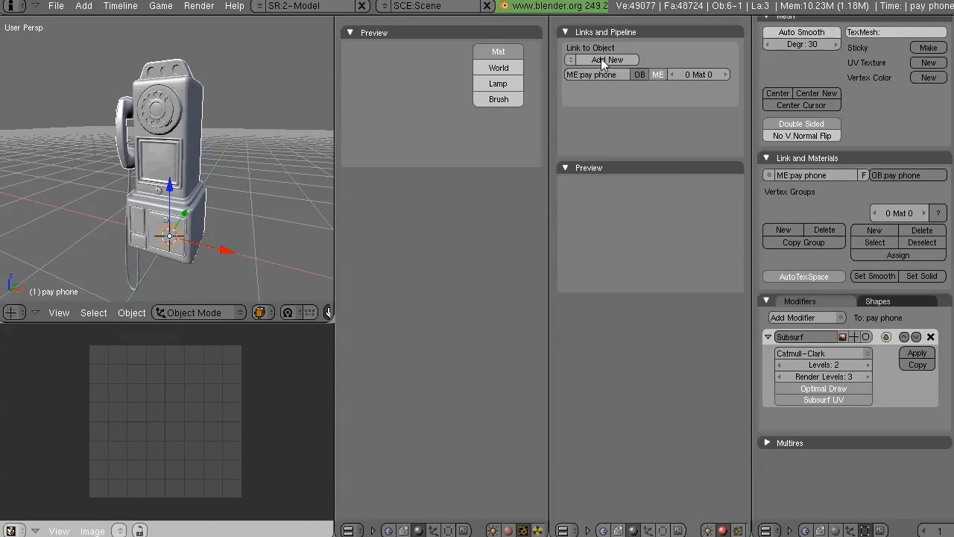
left_click(605, 60)
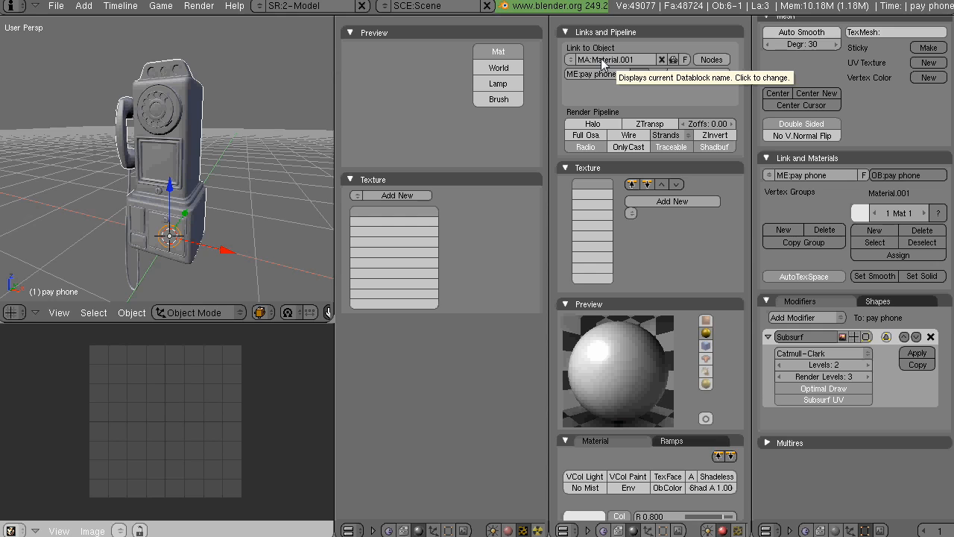
left_click(611, 59)
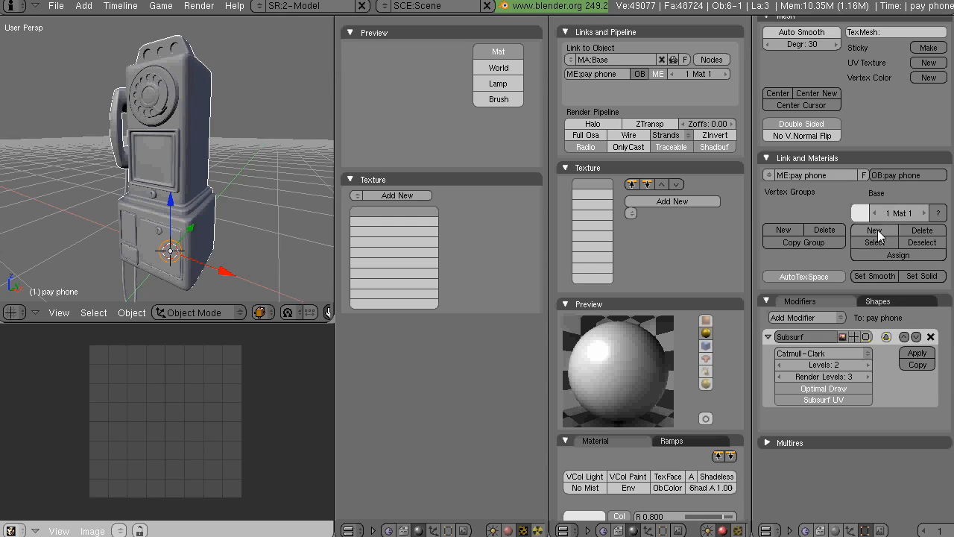
mouse_move(874, 230)
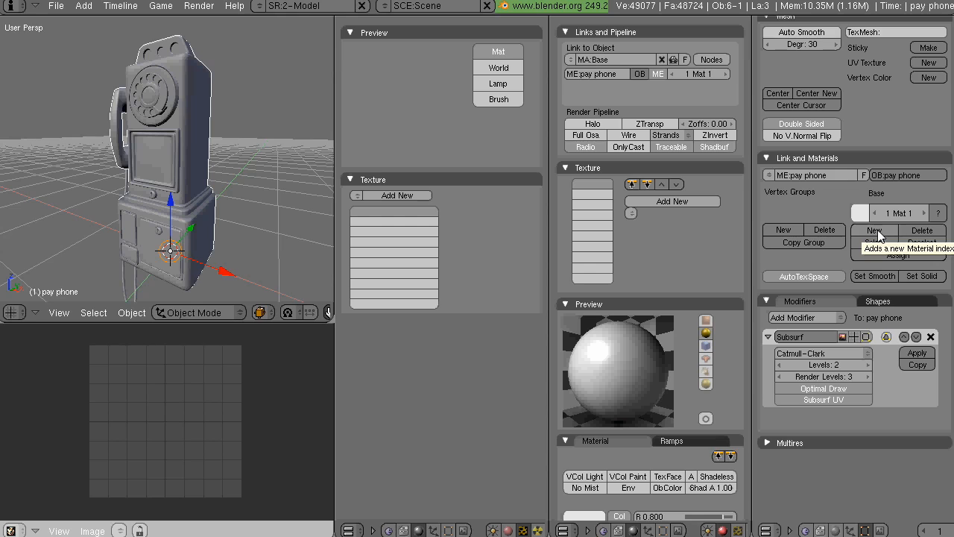
Add material index 2 in Link and Materials and rename its material Phone Labels MAT
left_click(874, 229)
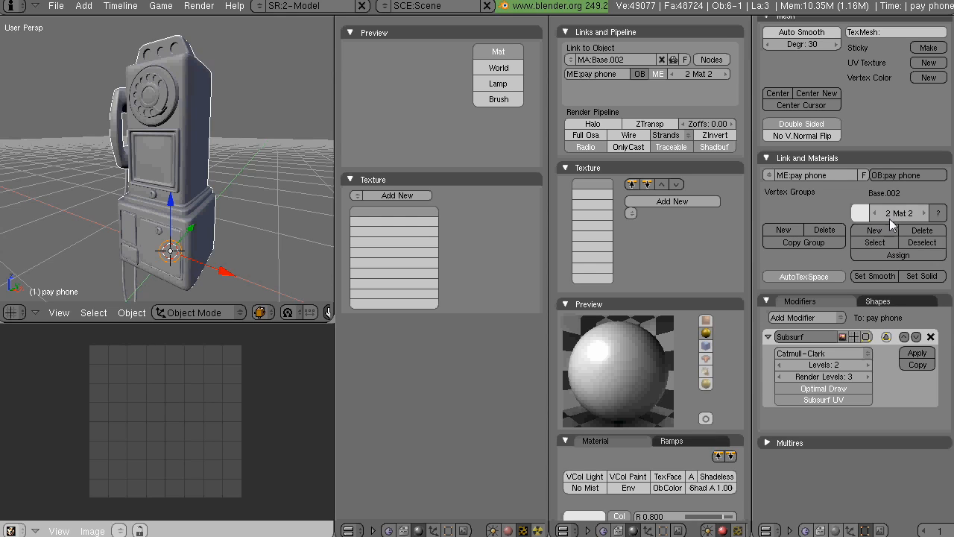
mouse_move(862, 211)
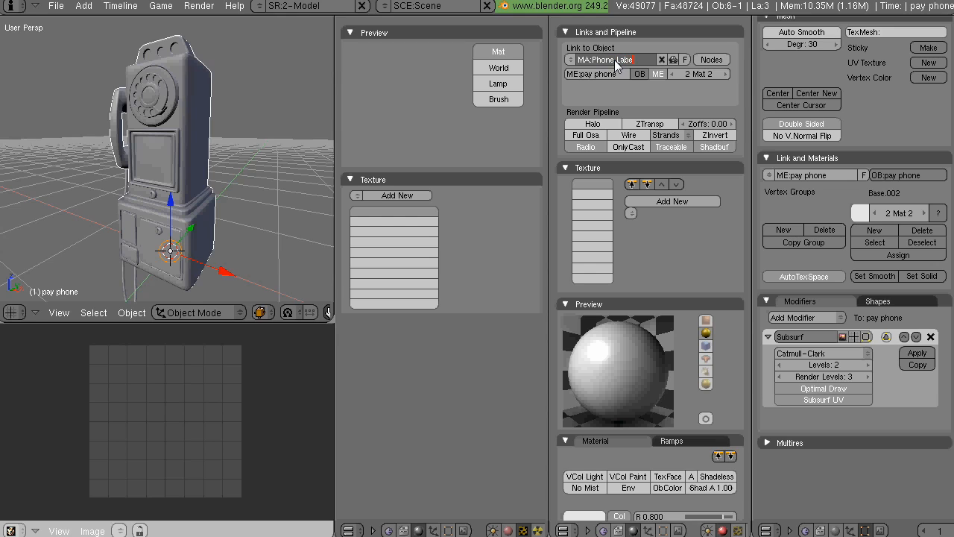
type("s MAT")
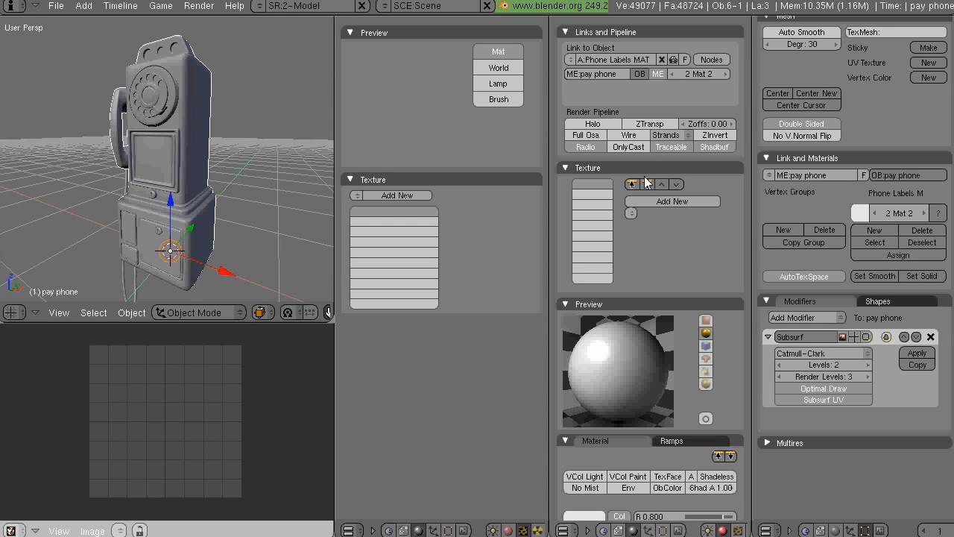
mouse_move(654, 224)
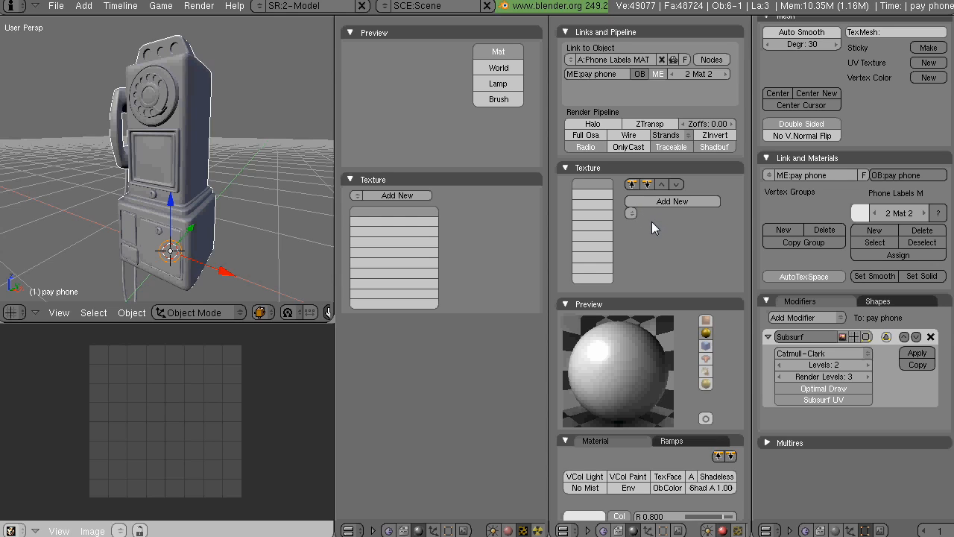
mouse_move(838, 259)
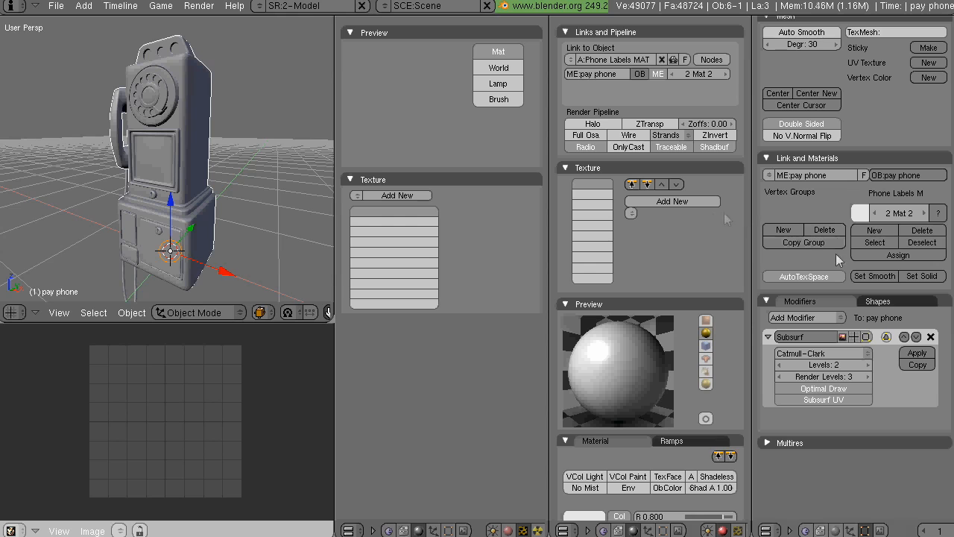
mouse_move(832, 266)
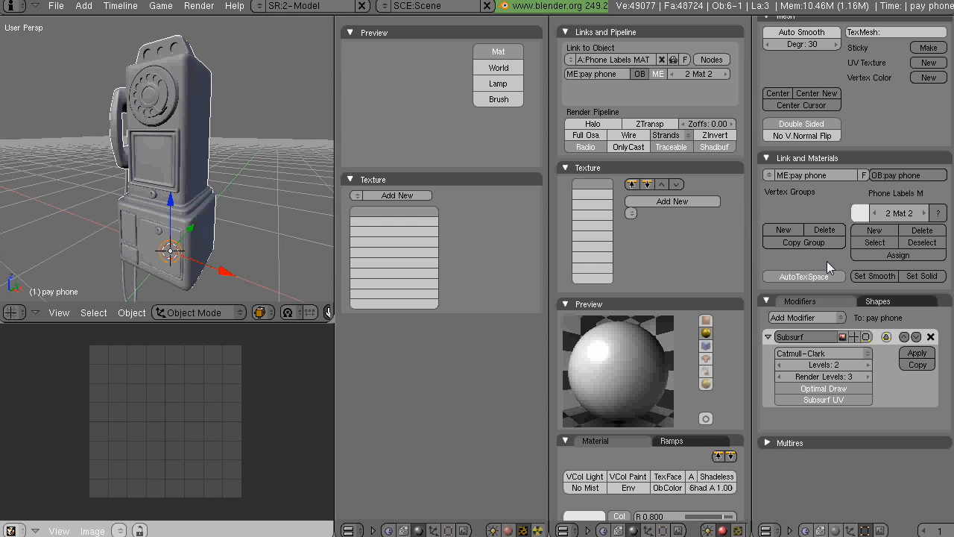
mouse_move(167, 163)
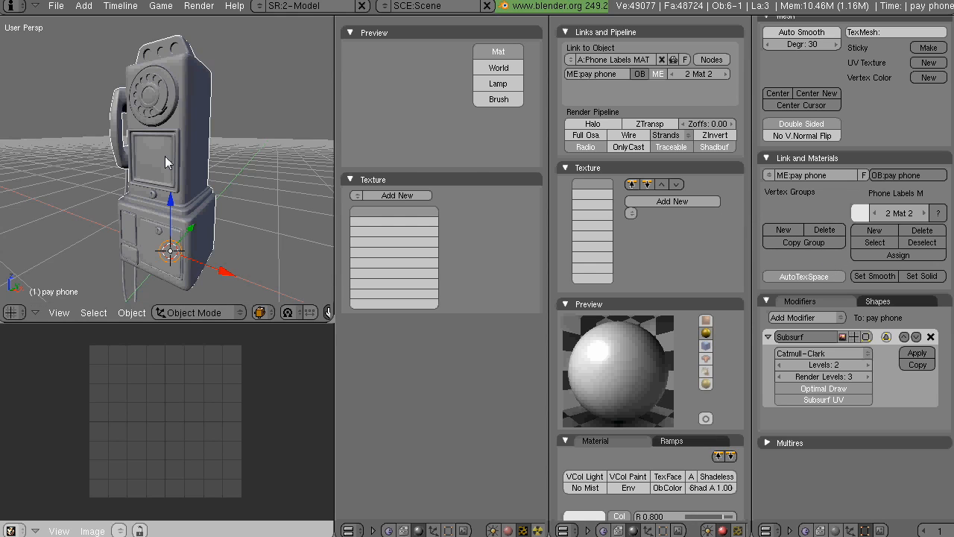
Enter Edit Mode on the mesh and select the front label panel's faces
key("Tab")
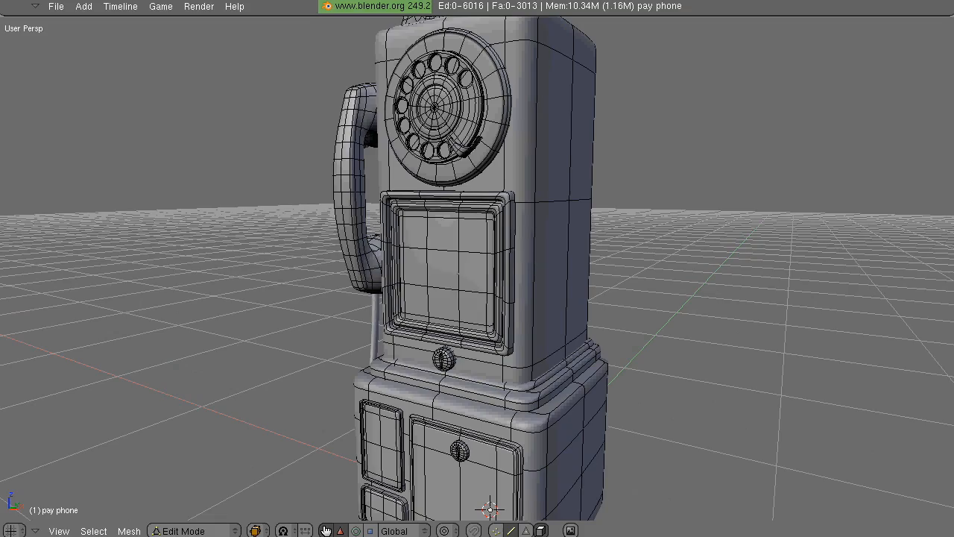
key("a")
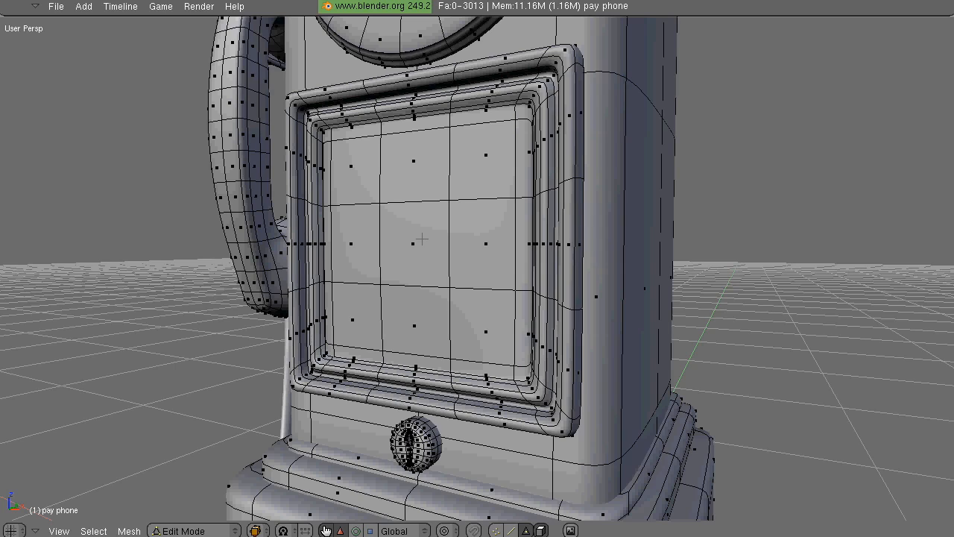
left_click(421, 240)
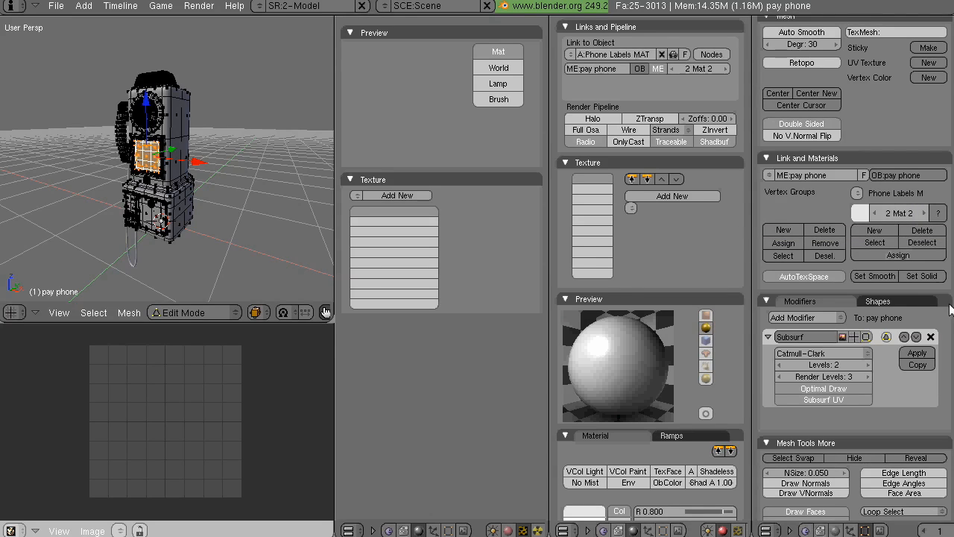
mouse_move(897, 255)
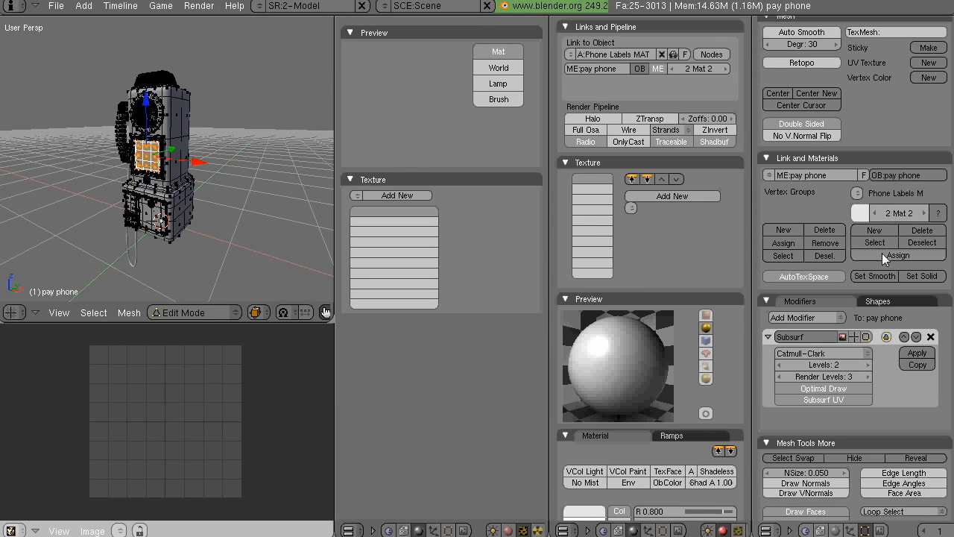
mouse_move(922, 241)
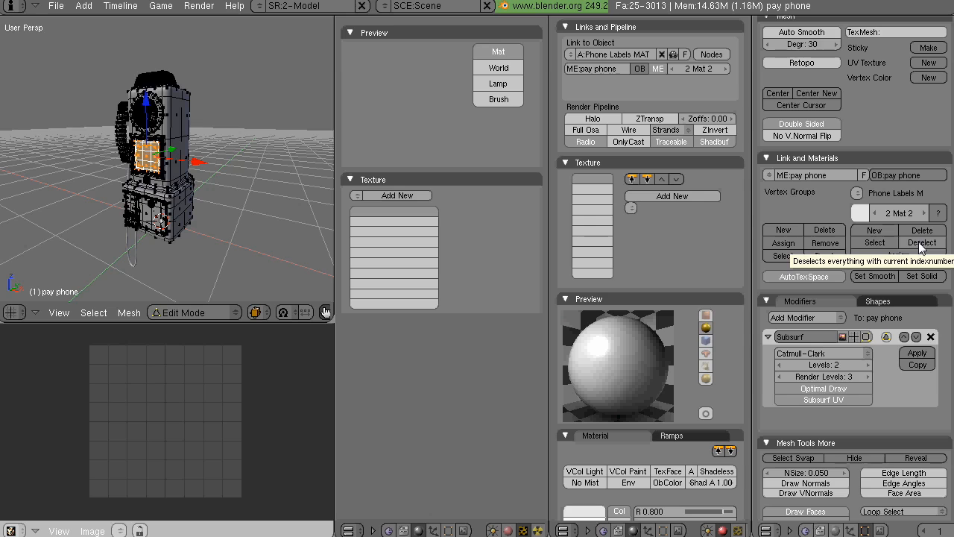
Assign the selected label faces to Phone Labels MAT, then deselect them
left_click(921, 242)
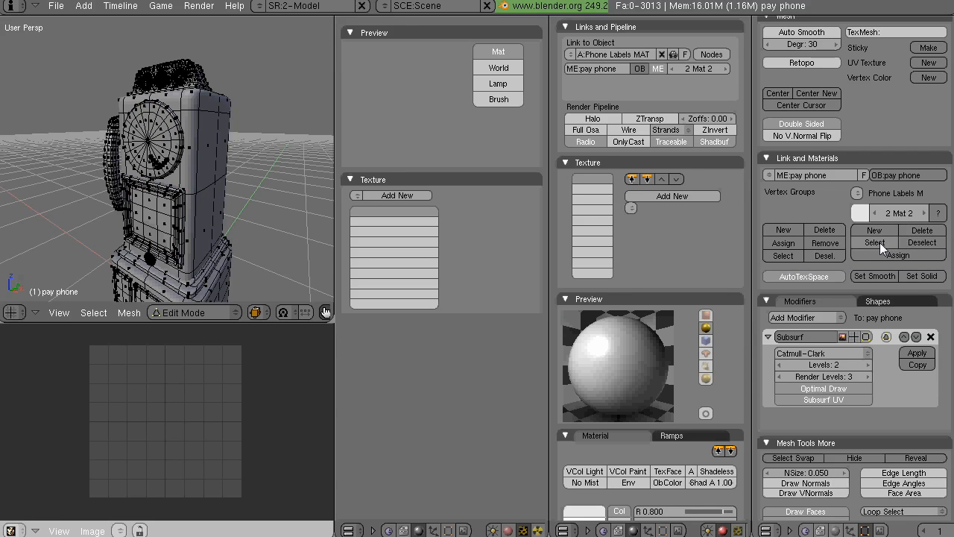
Select every face using material index 2 to verify the Phone Labels MAT assignment
left_click(874, 242)
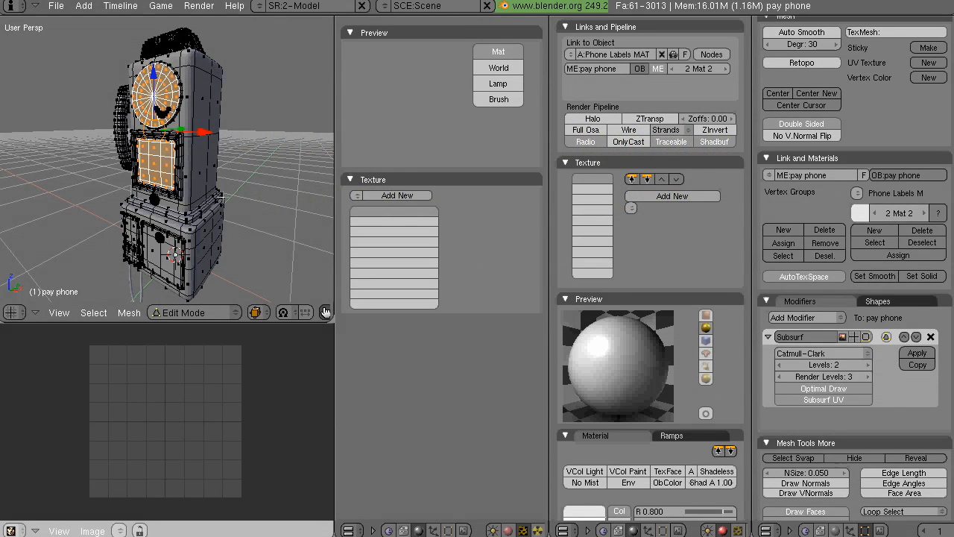
mouse_move(793, 74)
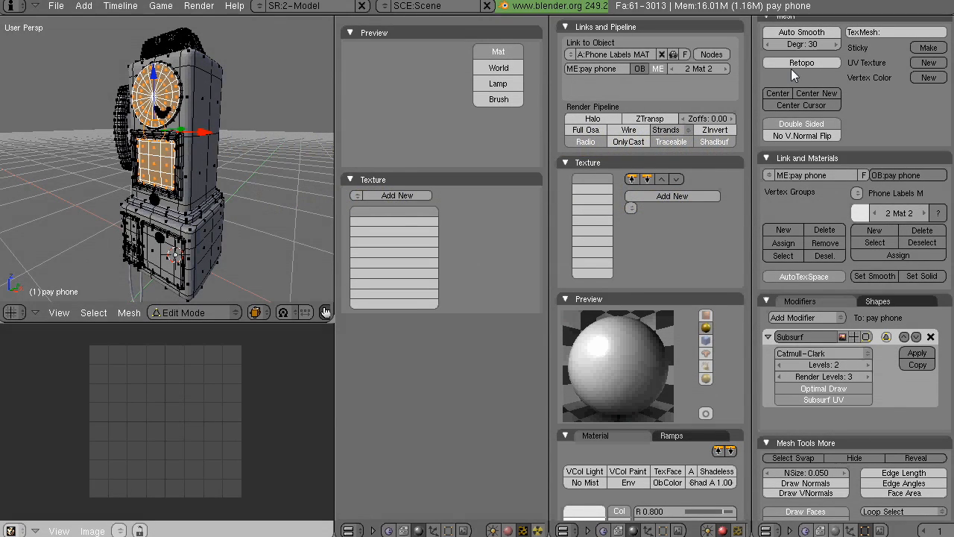
mouse_move(928, 63)
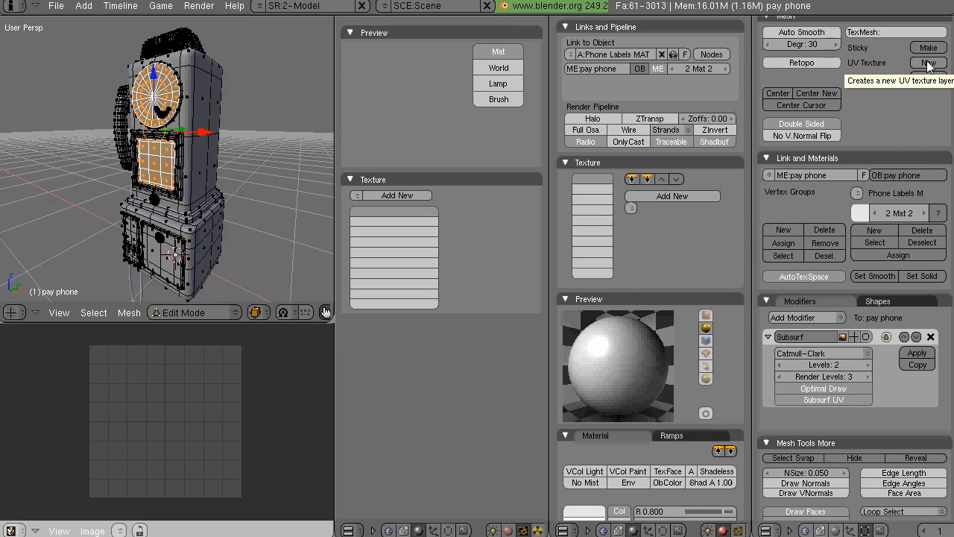
Create a UV Texture layer in the Mesh panel and rename it Phone Lable UV
left_click(928, 63)
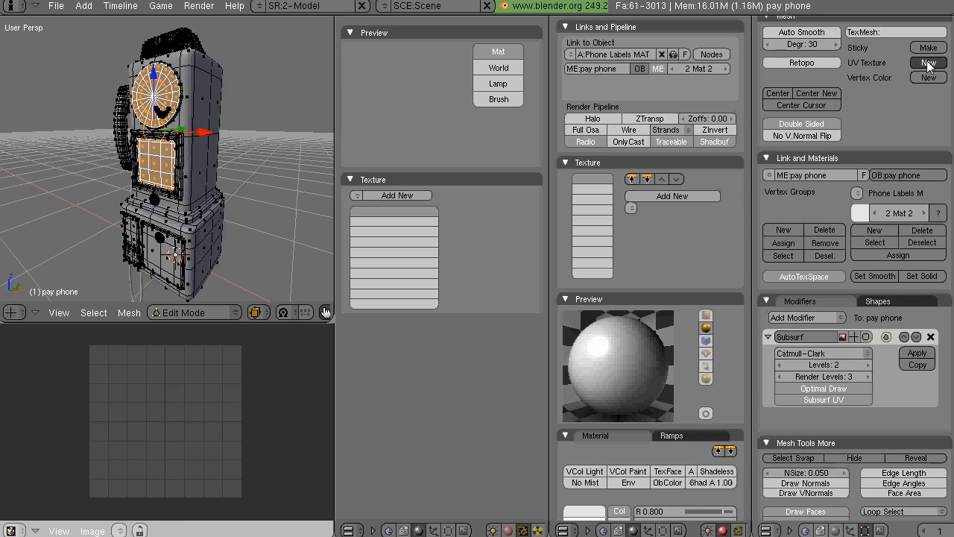
left_click(927, 62)
type("Phone Lablel")
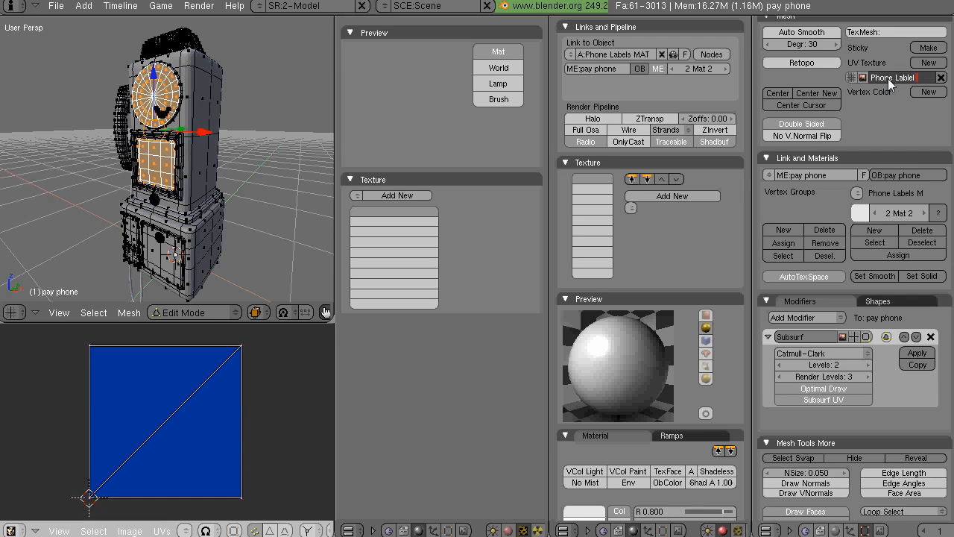
type("UV")
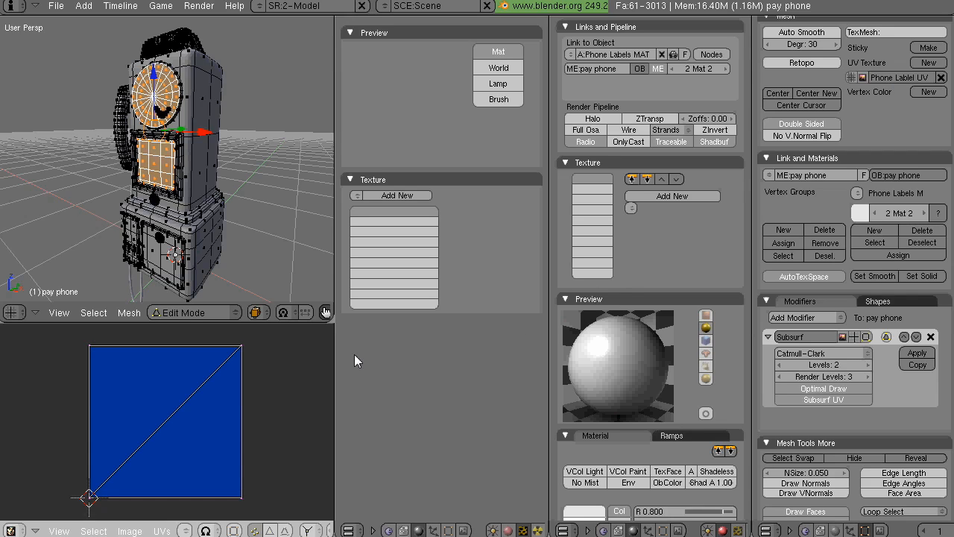
mouse_move(550, 421)
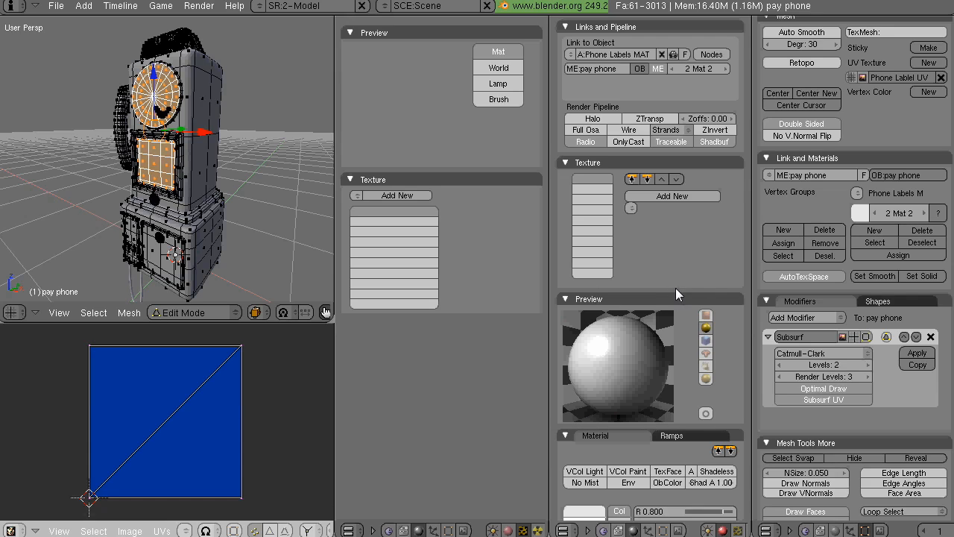
mouse_move(670, 197)
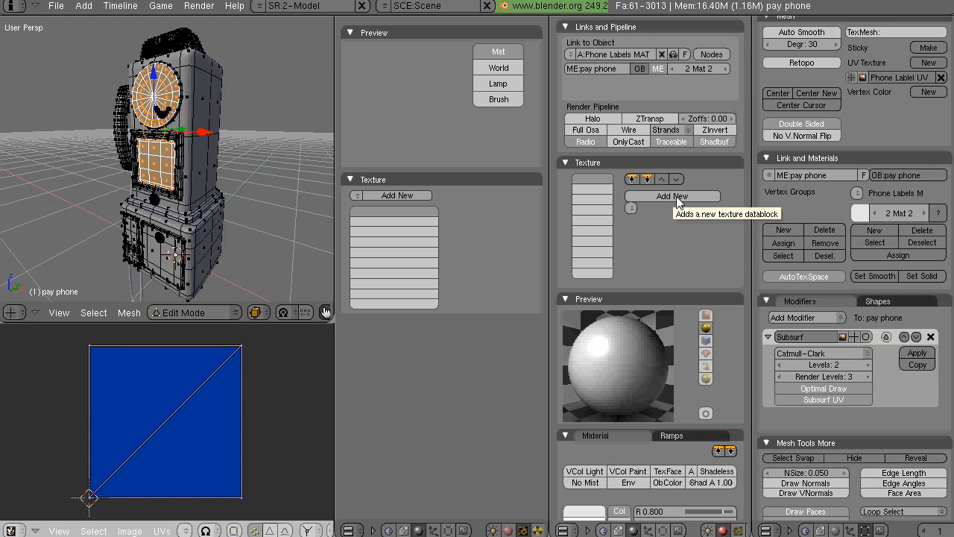
Add a texture to Phone Labels MAT and rename its datablock Phone Lable COL
left_click(671, 195)
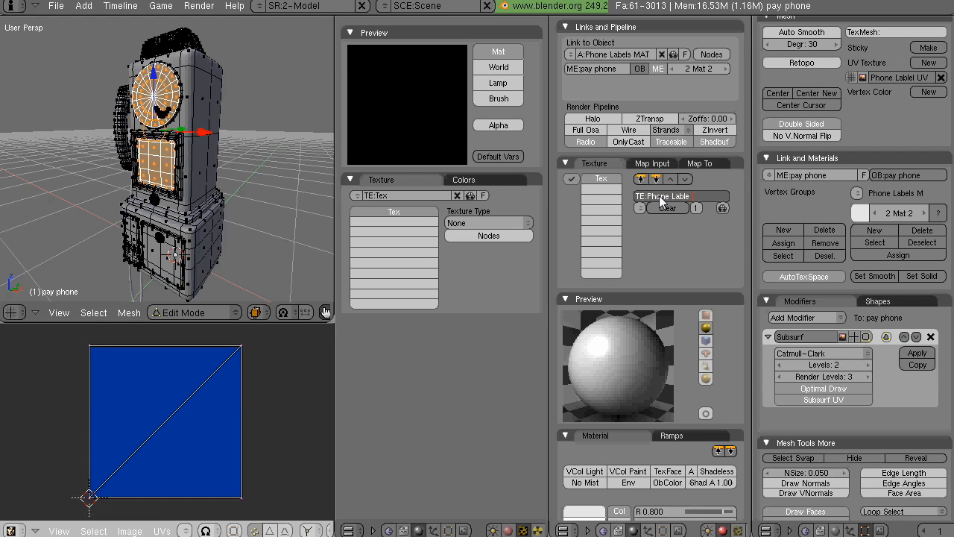
type("CL")
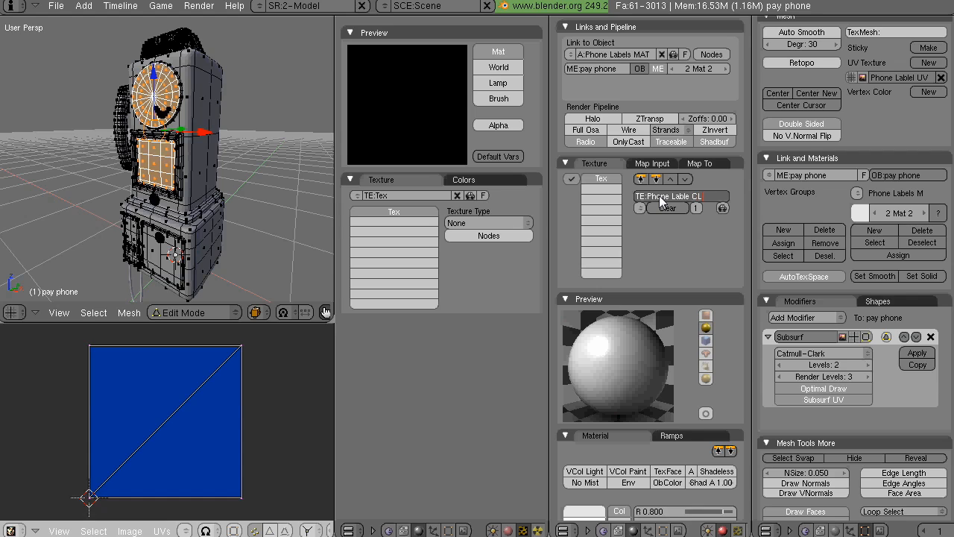
type("OL")
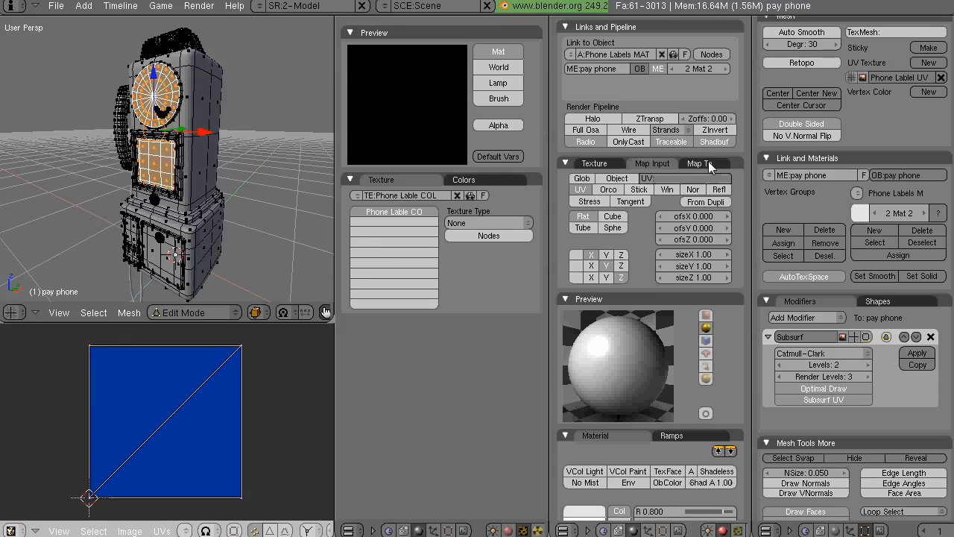
mouse_move(684, 179)
type("Phone Lablel UV")
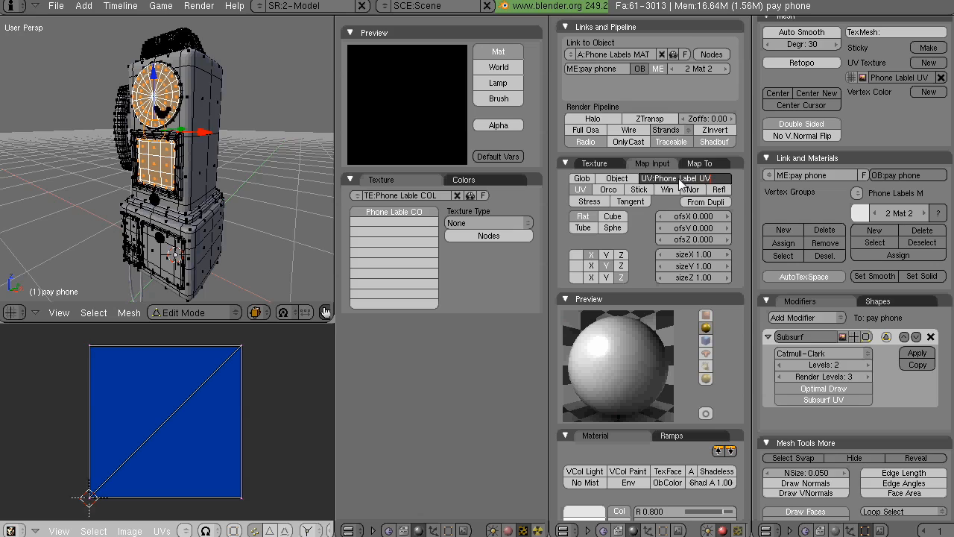
Enable UV in Map Input with layer name Phone Lable UV, then view the texture channels
left_click(683, 179)
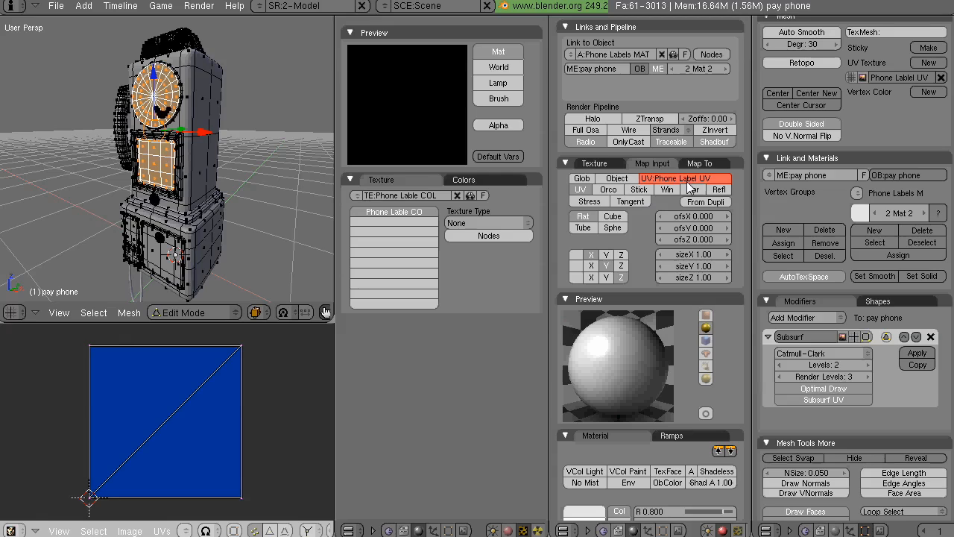
mouse_move(693, 189)
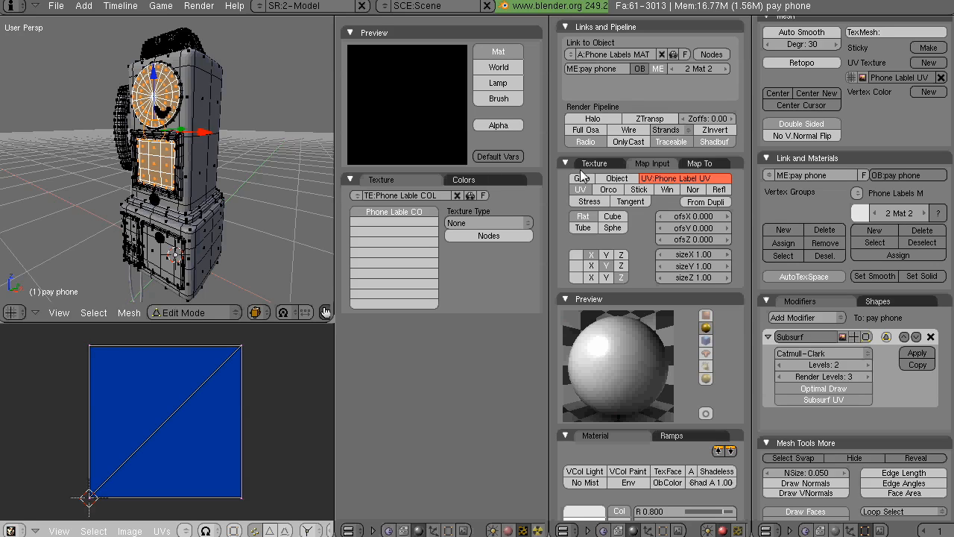
left_click(593, 162)
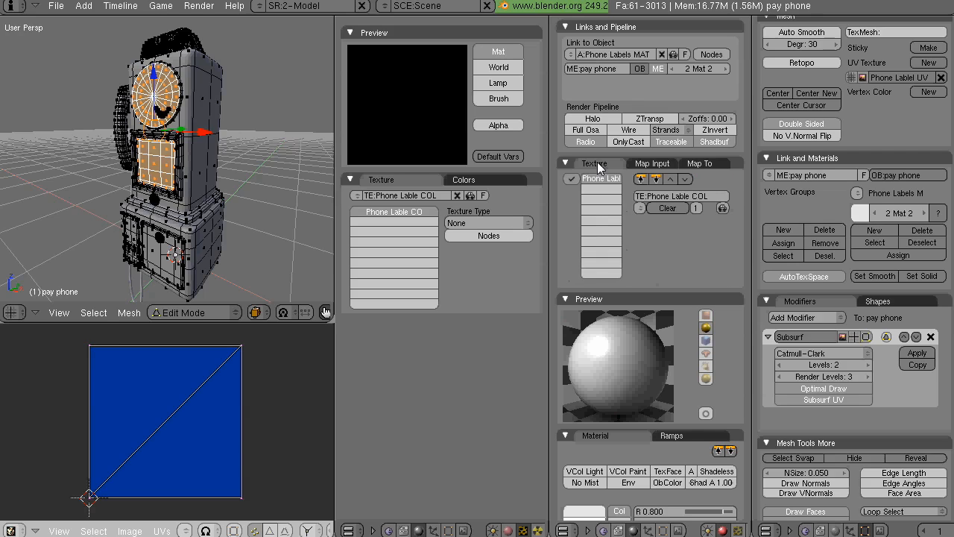
mouse_move(629, 167)
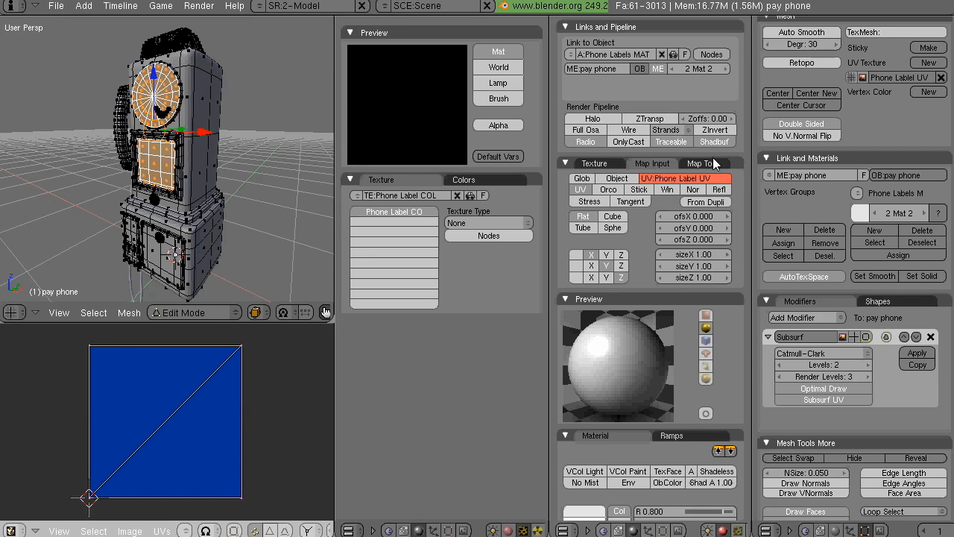
Review the Map To settings and return to Map Input before saving as UVmapping007.blend
left_click(698, 162)
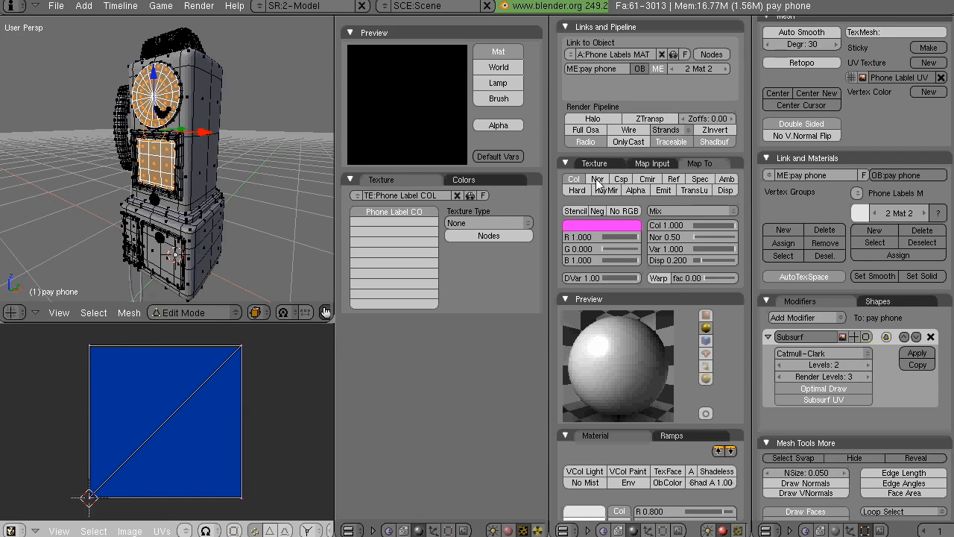
left_click(653, 162)
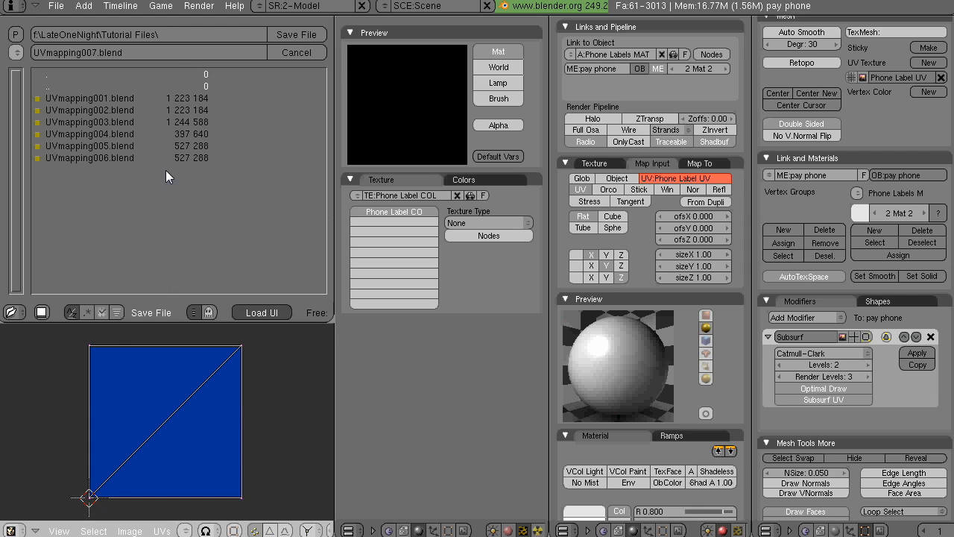
Save the scene as UVmapping007.blend and show Phone Lable COL in the texture channel list
left_click(295, 52)
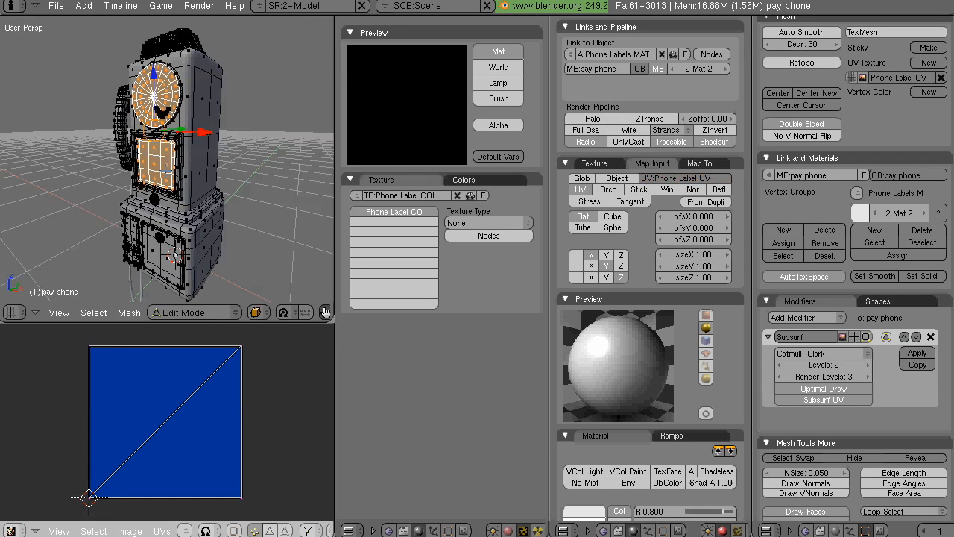
mouse_move(701, 179)
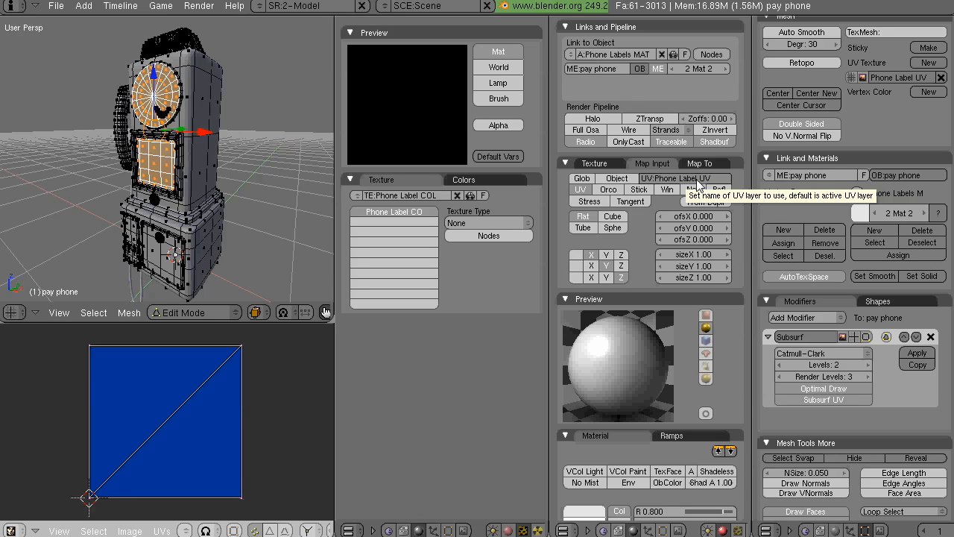
left_click(697, 162)
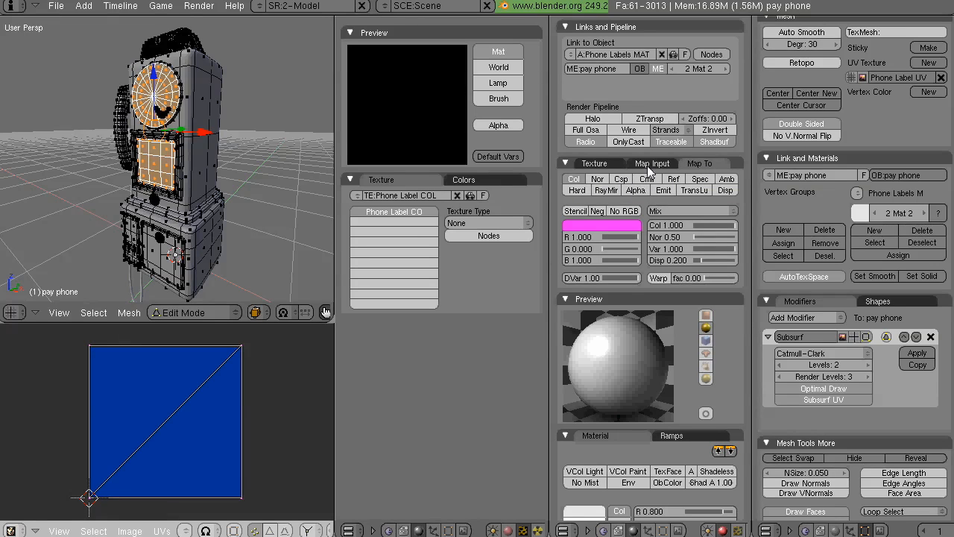
left_click(653, 162)
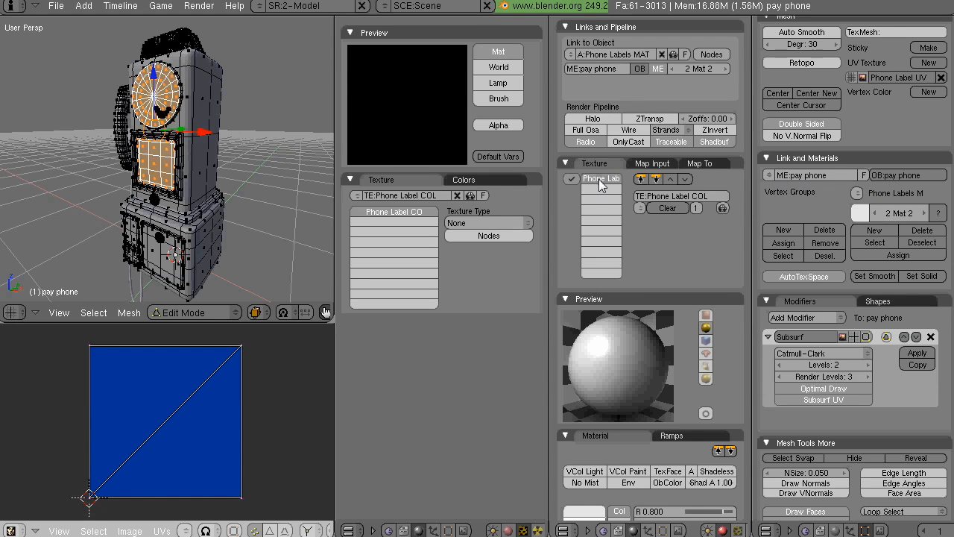
mouse_move(664, 206)
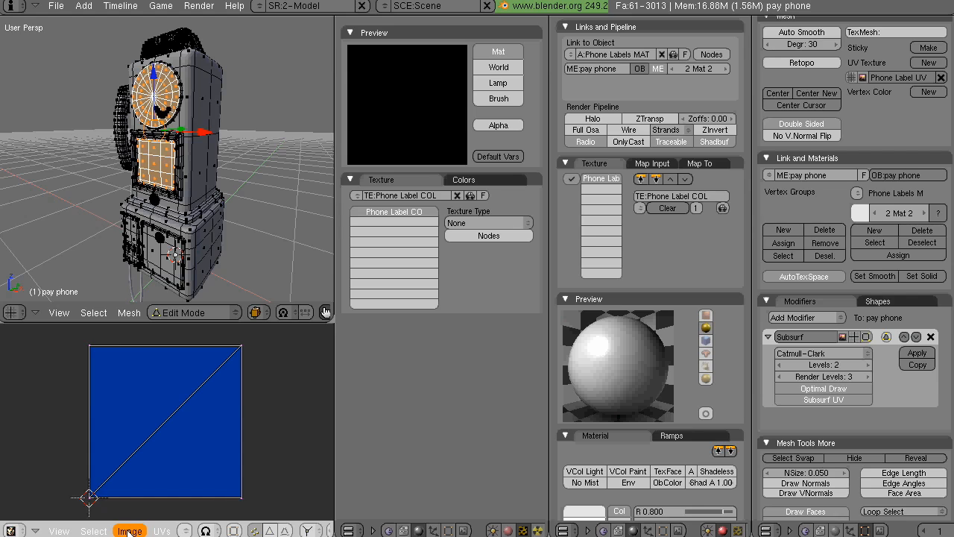
Create a new 1024×1024 UV image and name it Phone Label COL
left_click(130, 531)
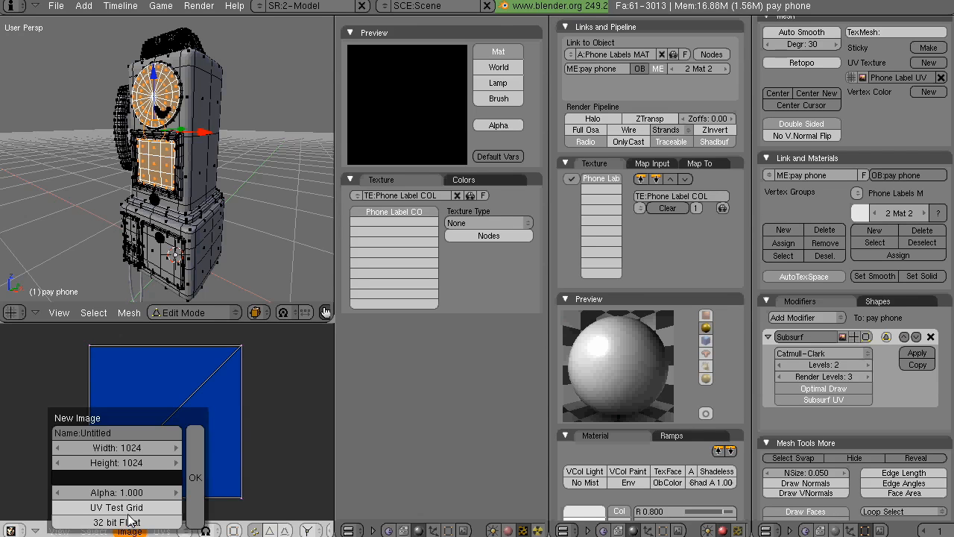
left_click(97, 432)
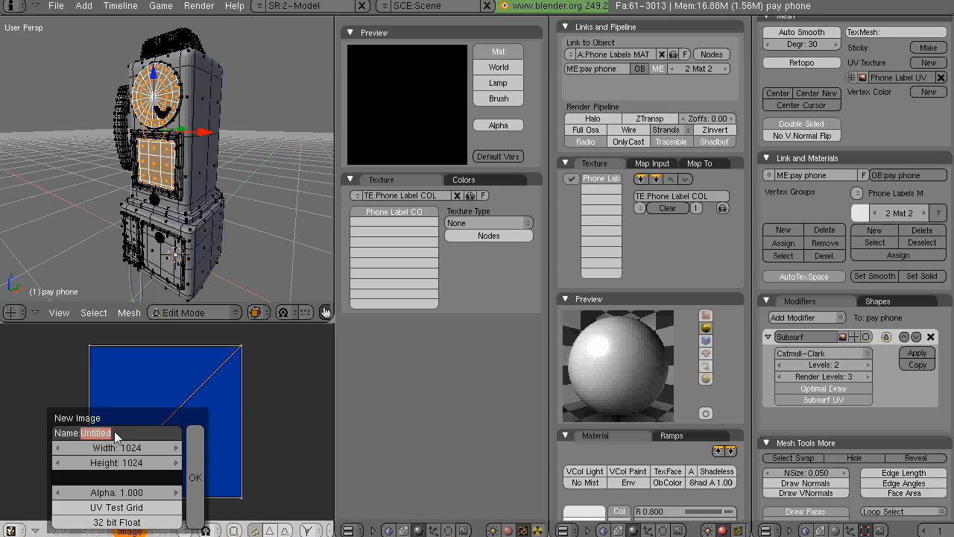
mouse_move(162, 462)
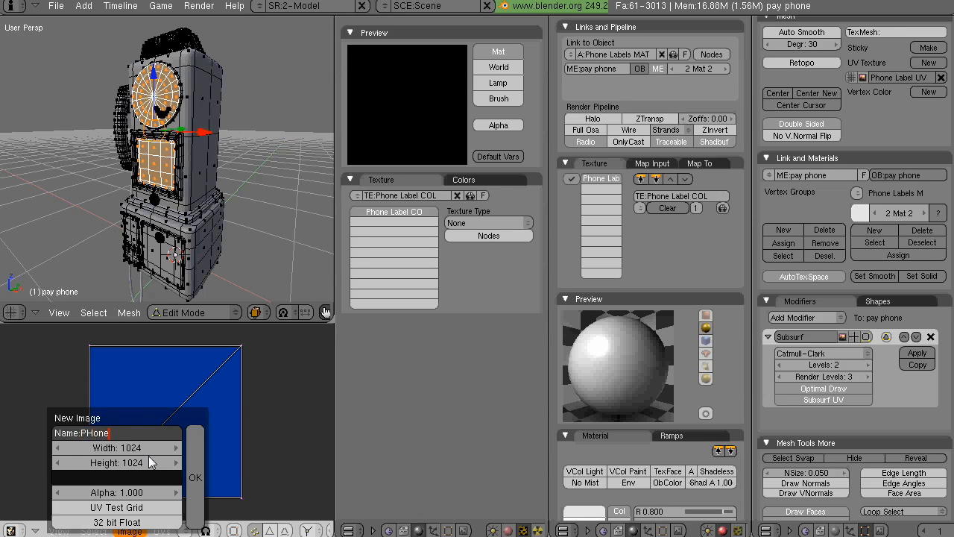
type("Phone Label COL")
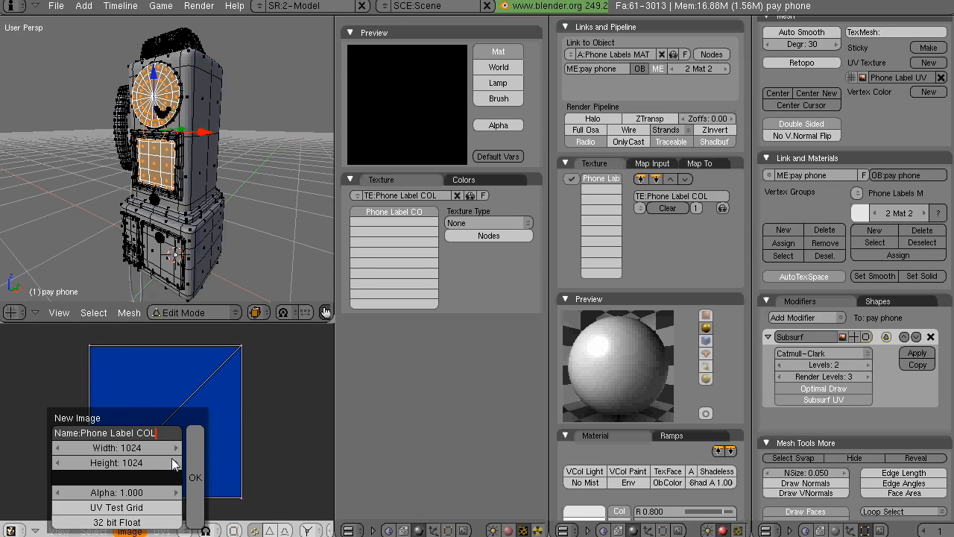
left_click(195, 477)
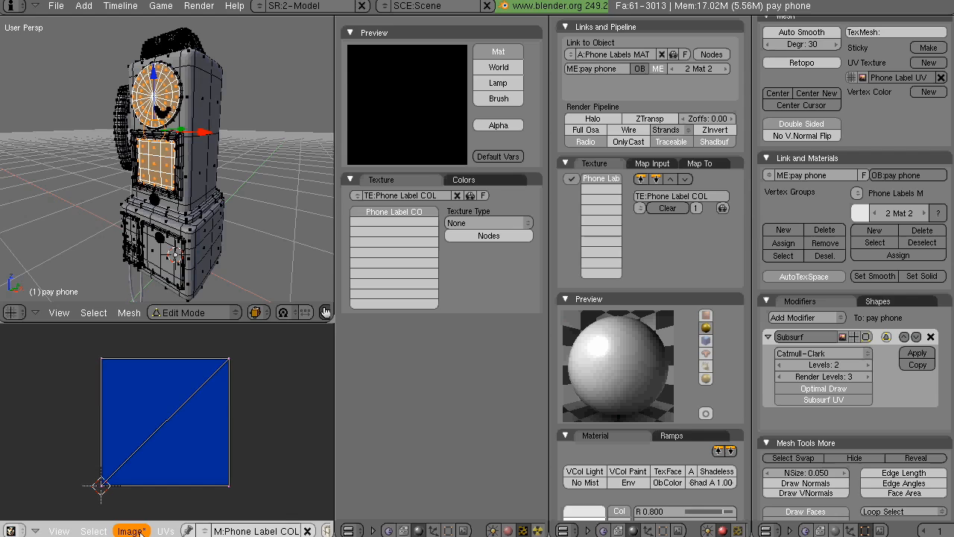
Save the Phone Label COL image as a Targa file in the tutorial files folder
left_click(131, 530)
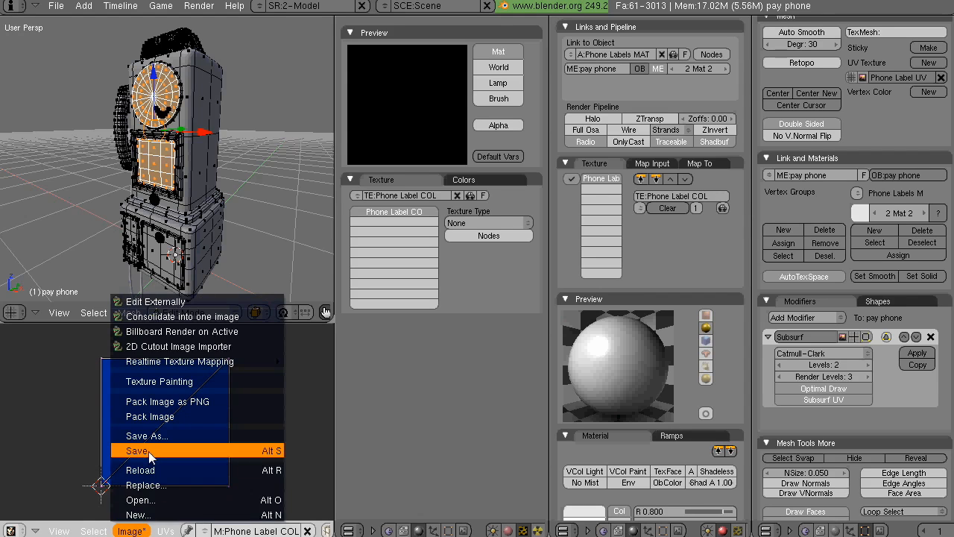
left_click(138, 451)
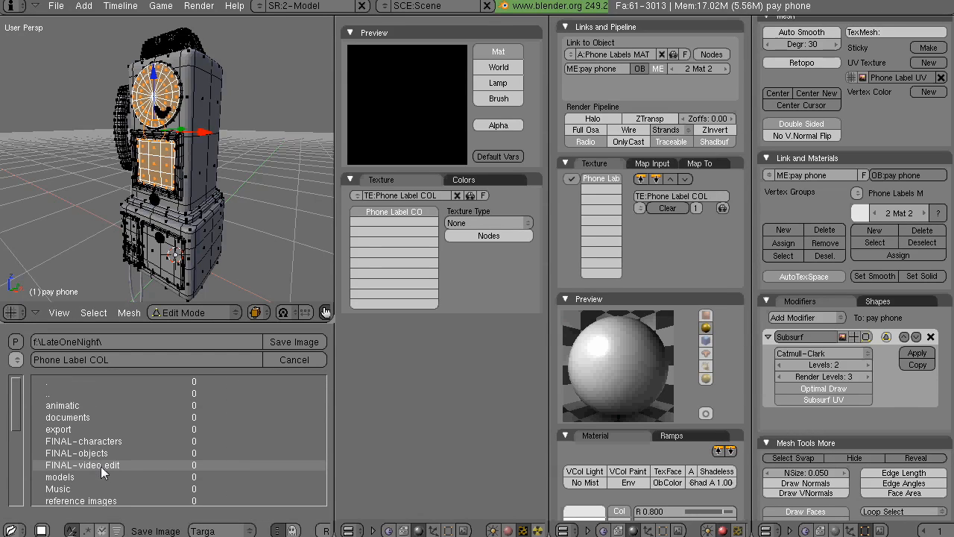
scroll("down", 3)
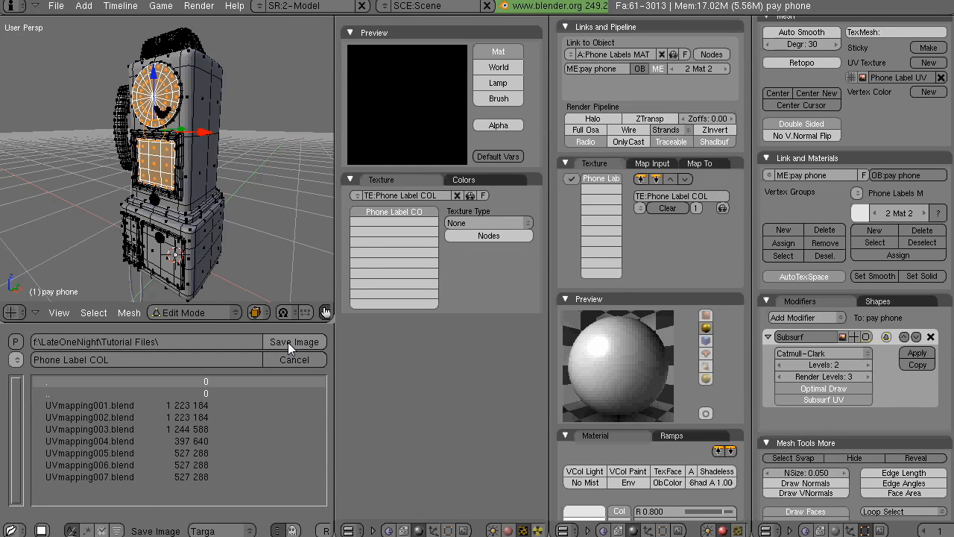
left_click(294, 341)
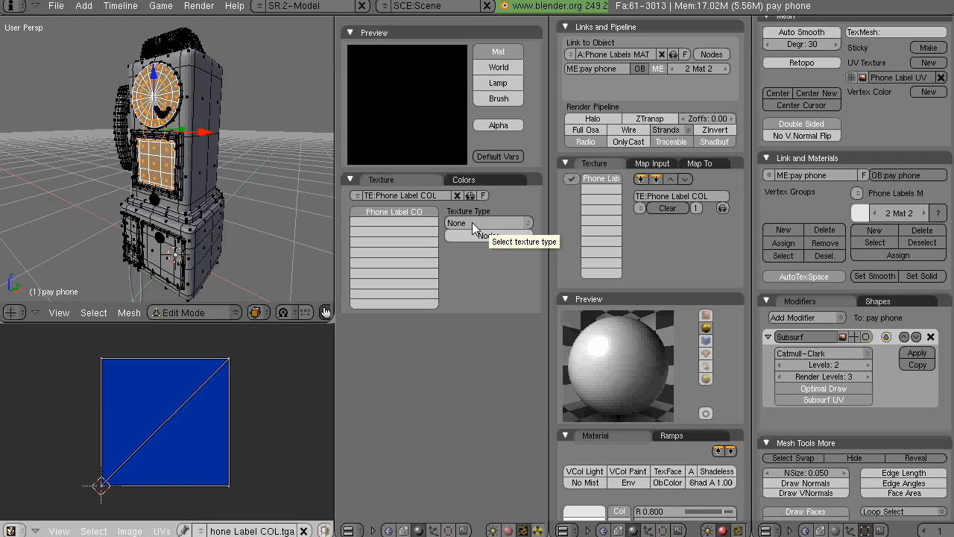
Set the label texture type to Image and load Phone Label COL.tga into it
left_click(489, 224)
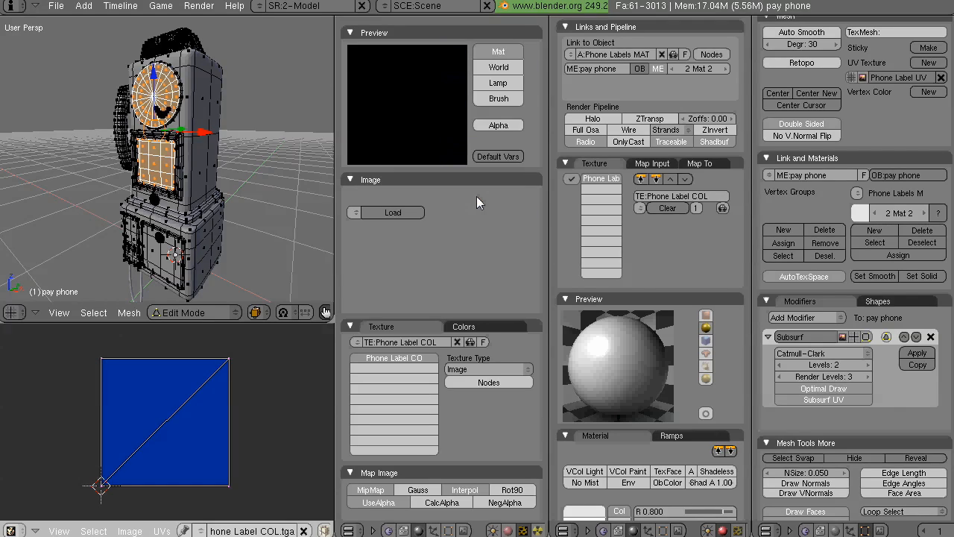
left_click(394, 212)
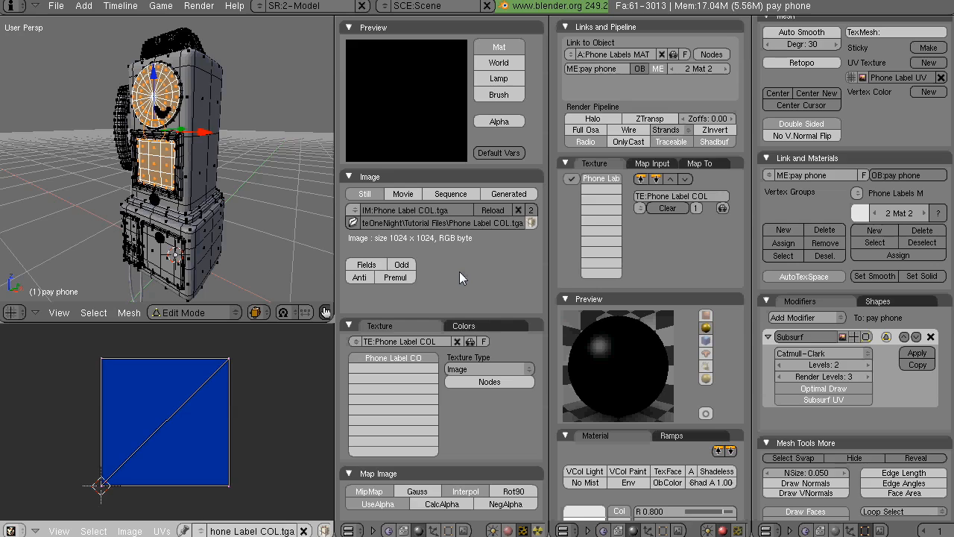
mouse_move(395, 275)
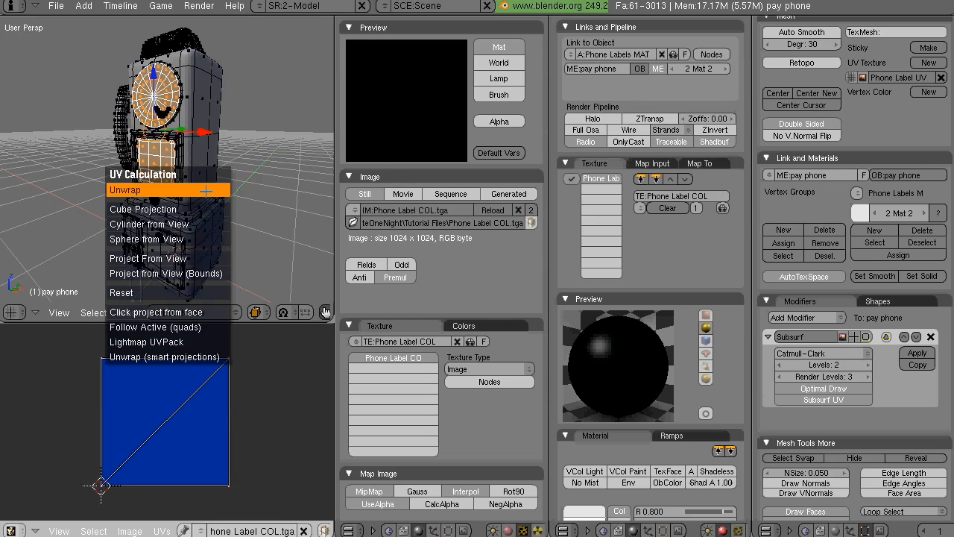
Unwrap the label faces, separate the dial and front-panel UV islands, and save as UVmapping008.blend
left_click(125, 189)
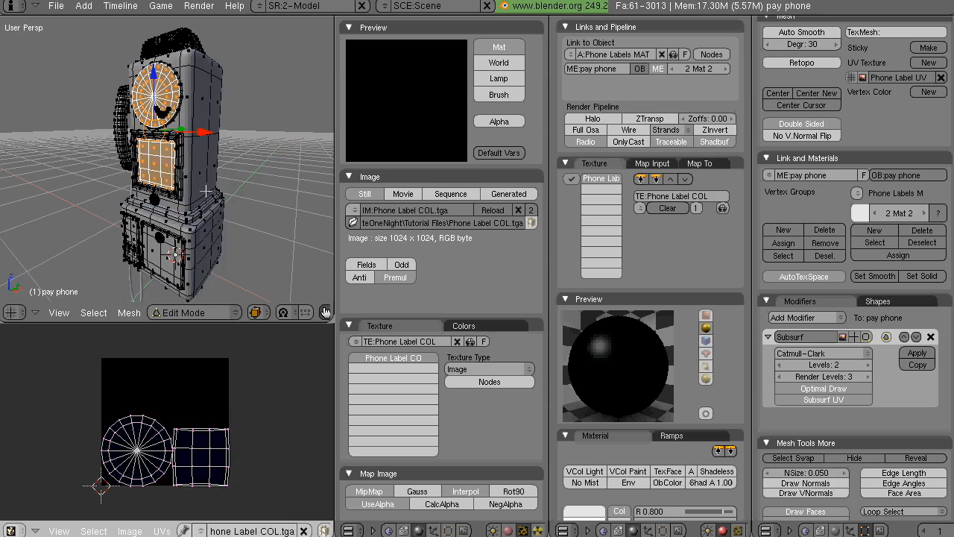
mouse_move(235, 475)
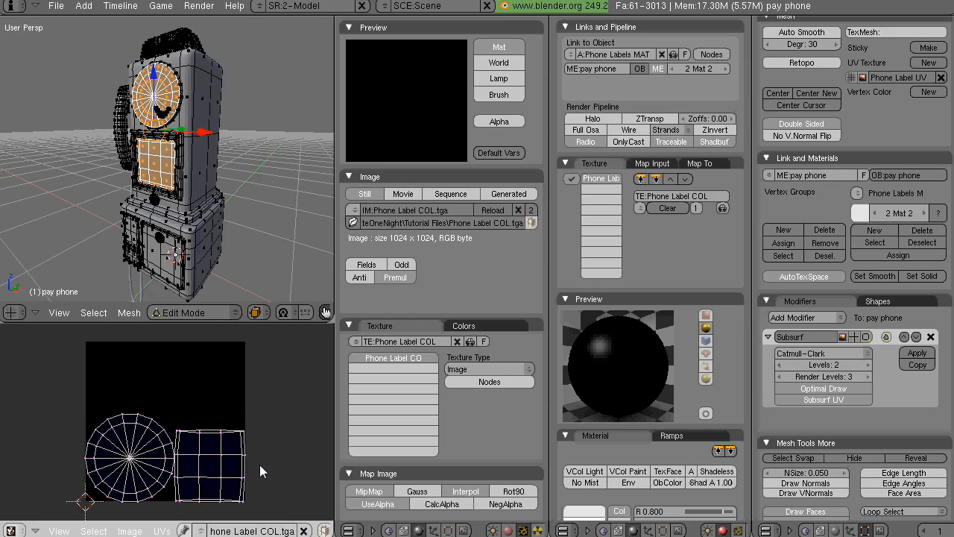
mouse_move(164, 465)
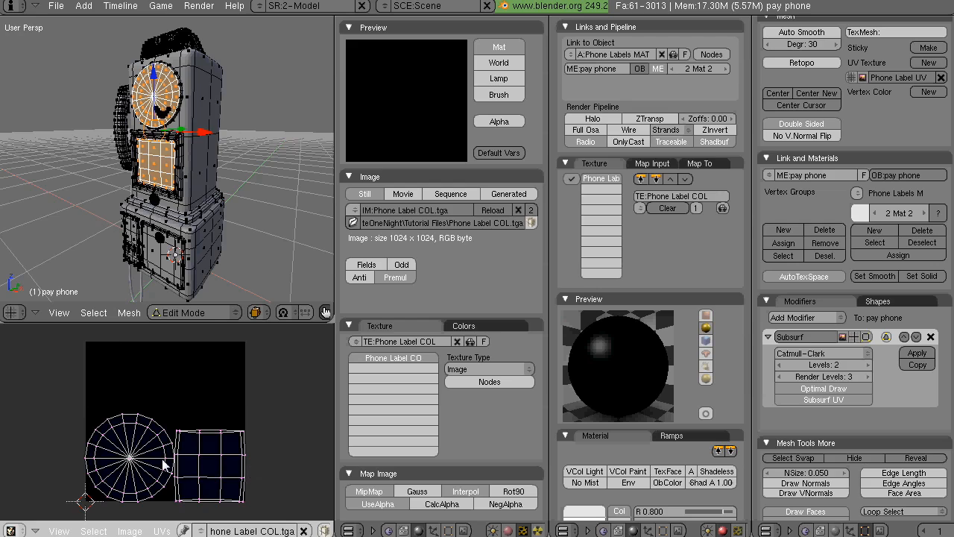
mouse_move(146, 449)
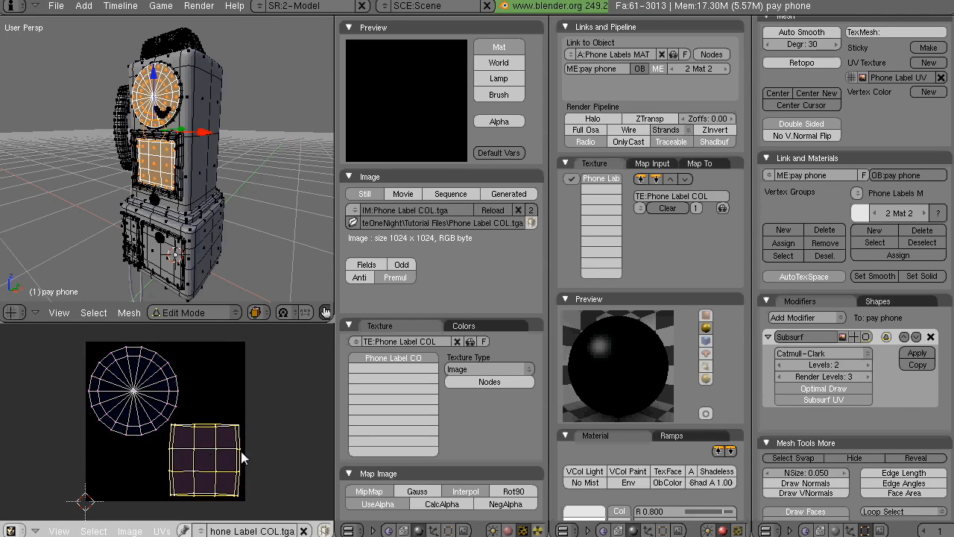
left_click(275, 470)
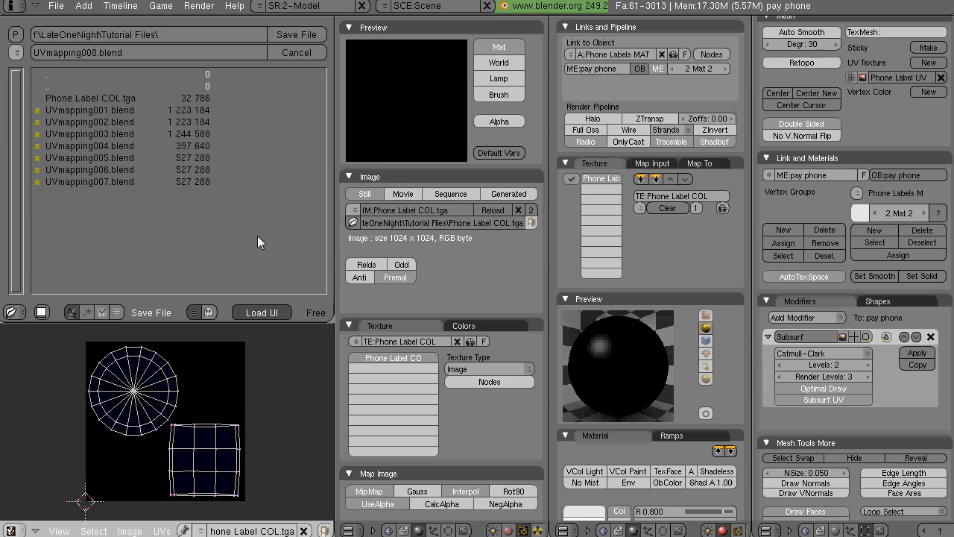
left_click(295, 52)
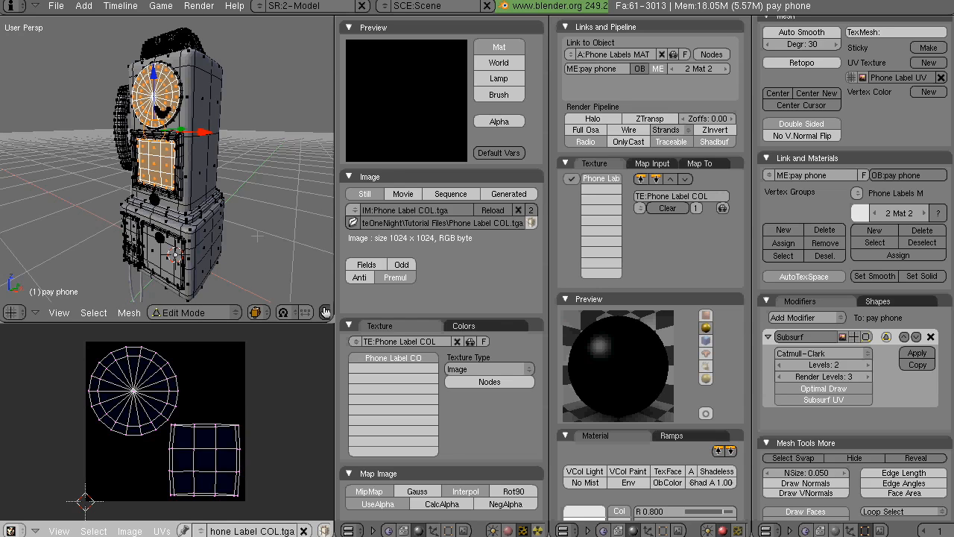